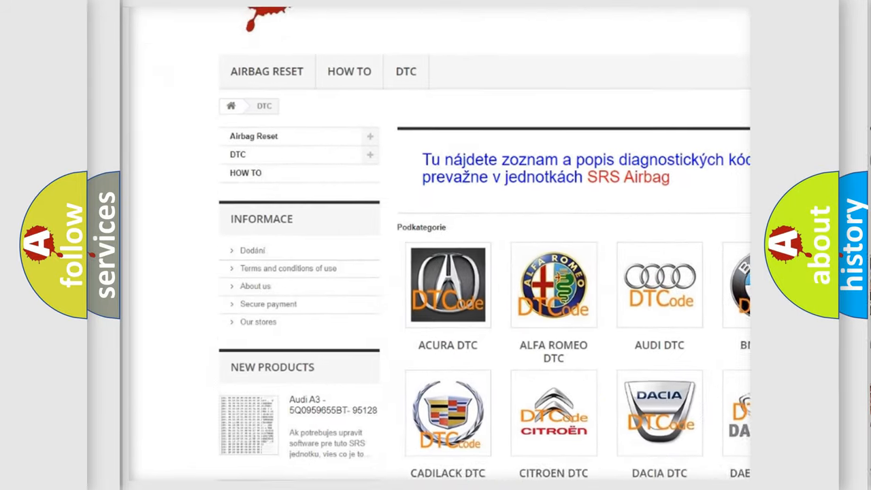
scroll("down", 3)
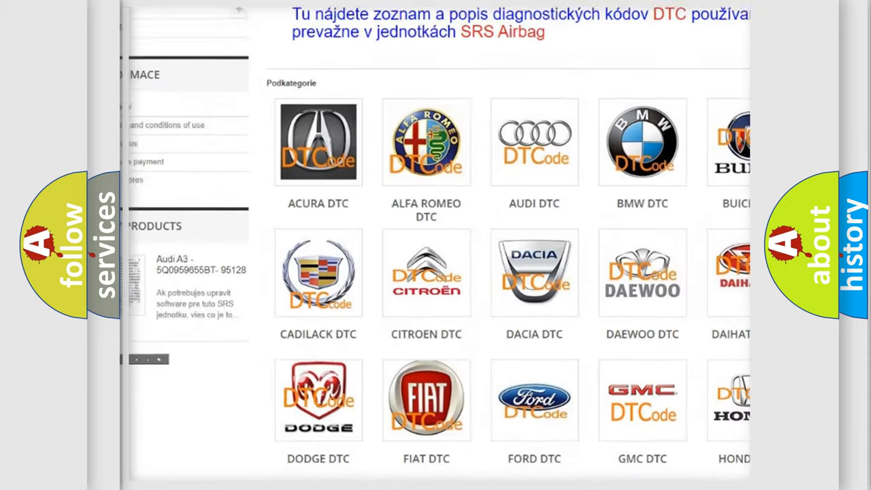
scroll("down", 3)
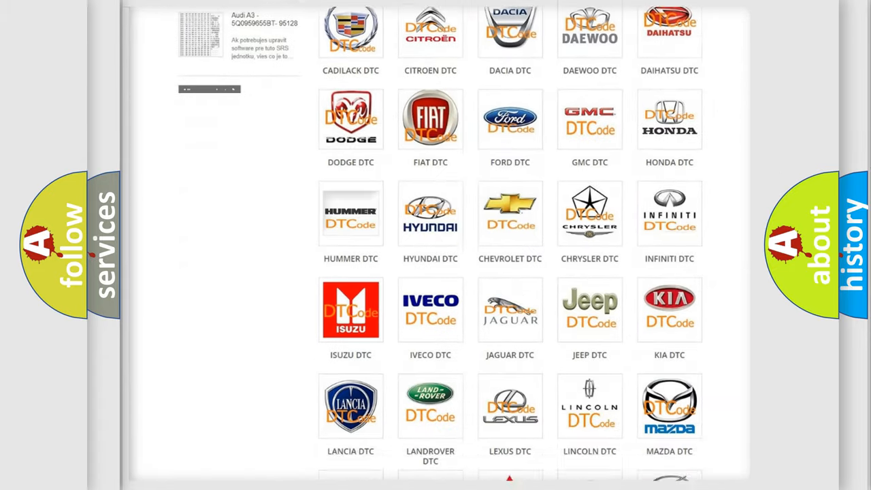
scroll("down", 3)
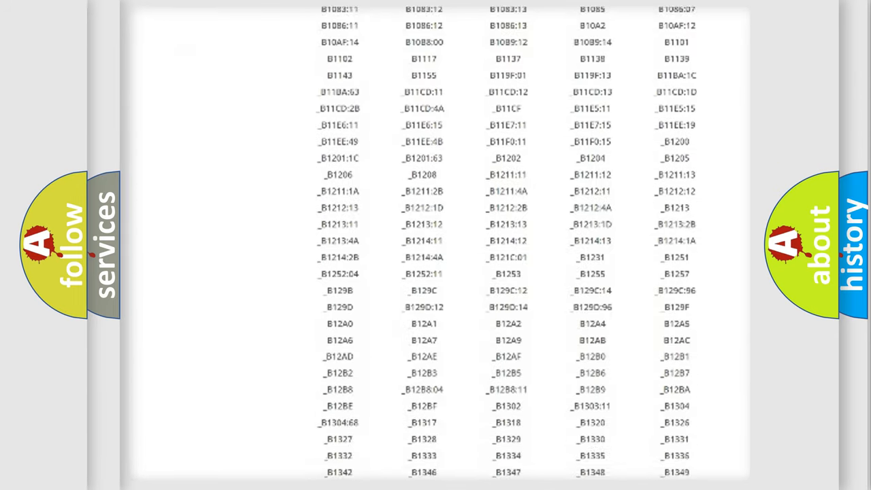
scroll("down", 3)
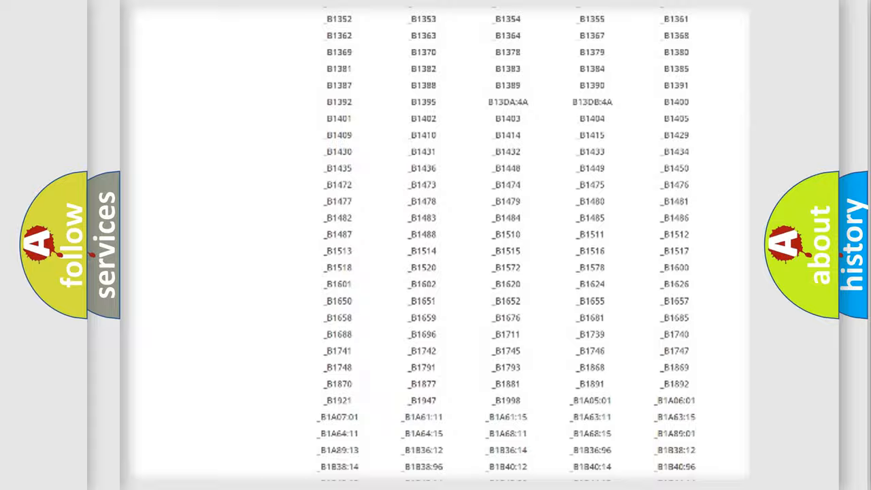